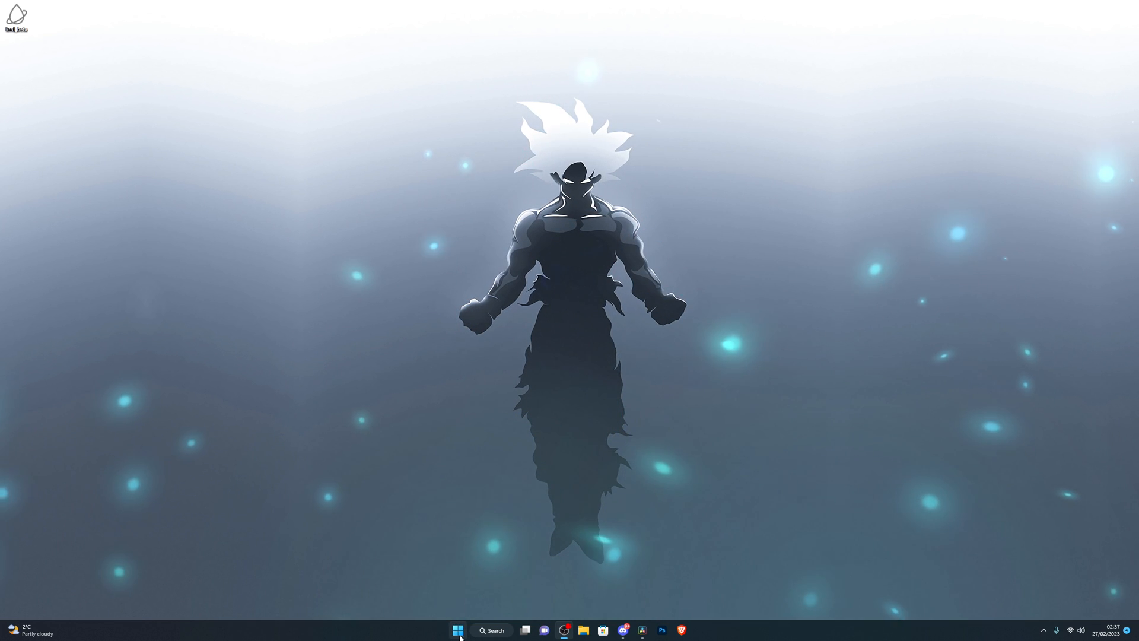
- Search 'virus' from Start and bring up the Virus & threat protection page
left_click(458, 630)
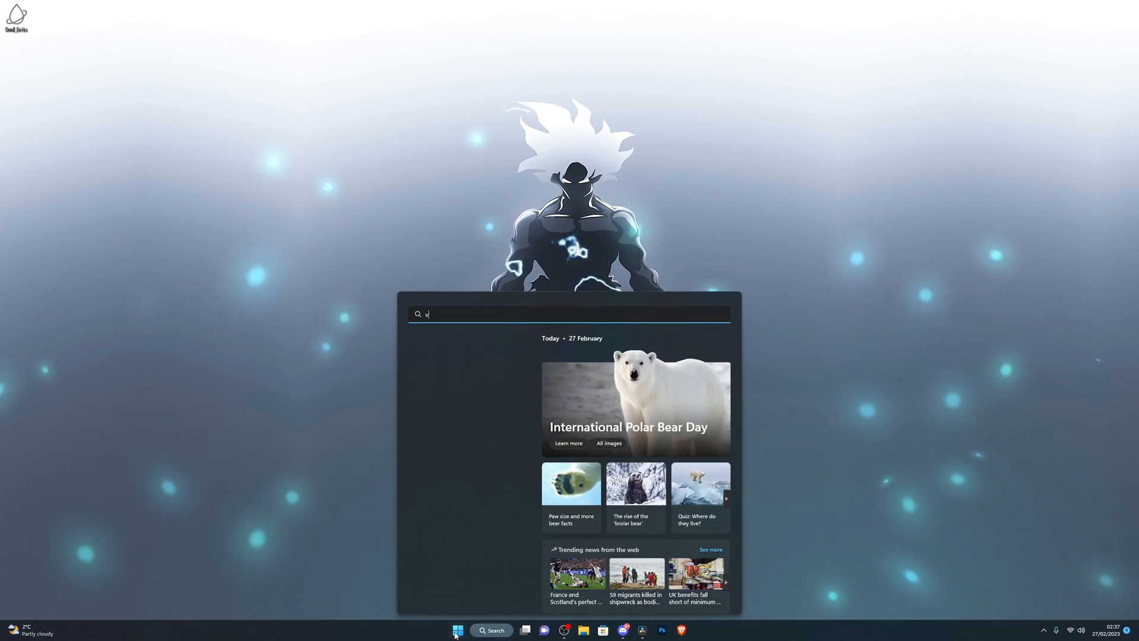
type("irus")
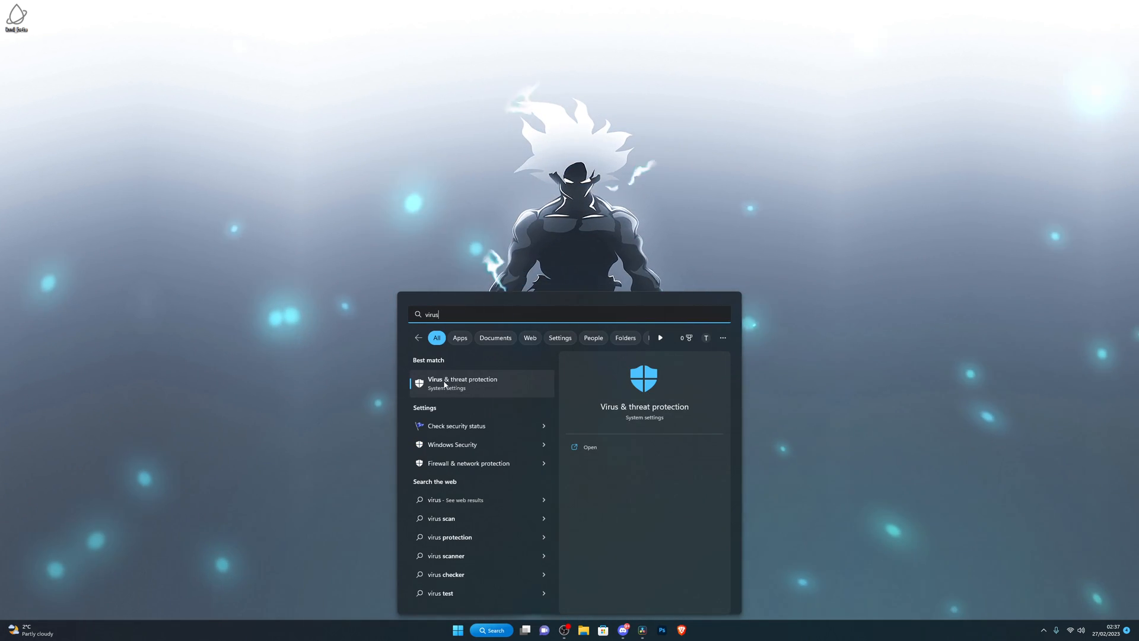
left_click(461, 383)
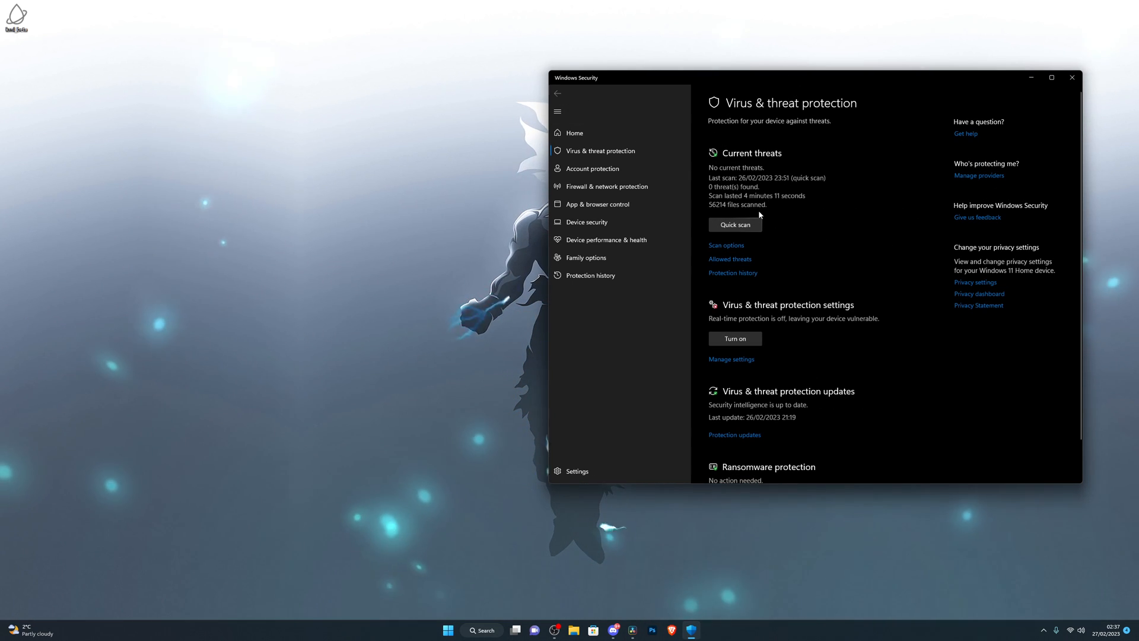
mouse_move(730, 356)
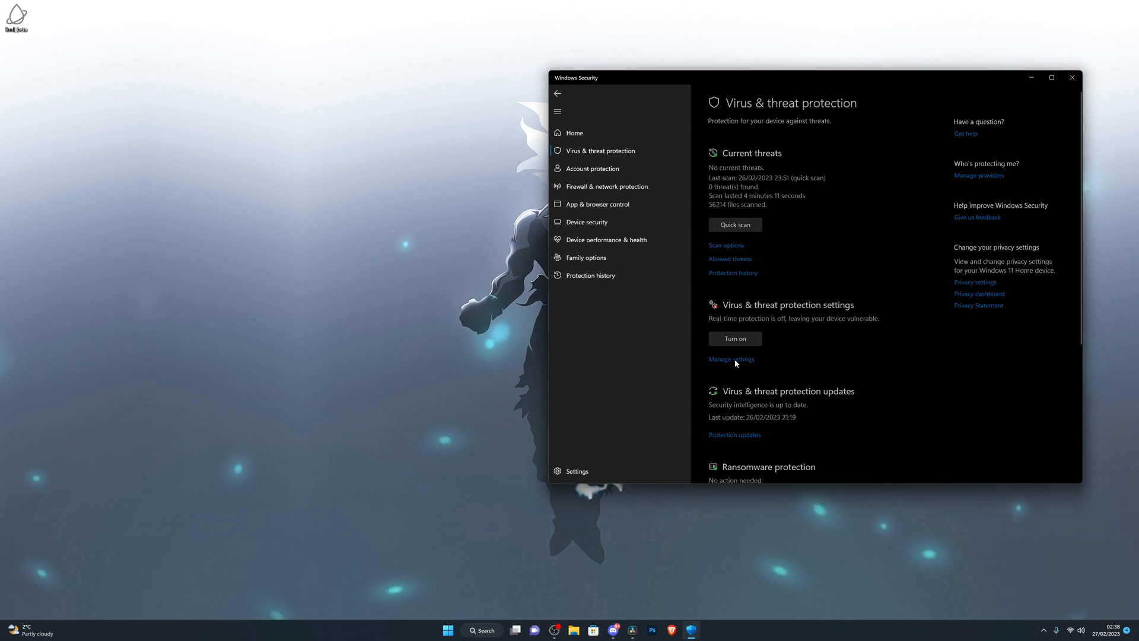
- Switch to the browser showing the Serenity Tube downloads site
left_click(731, 358)
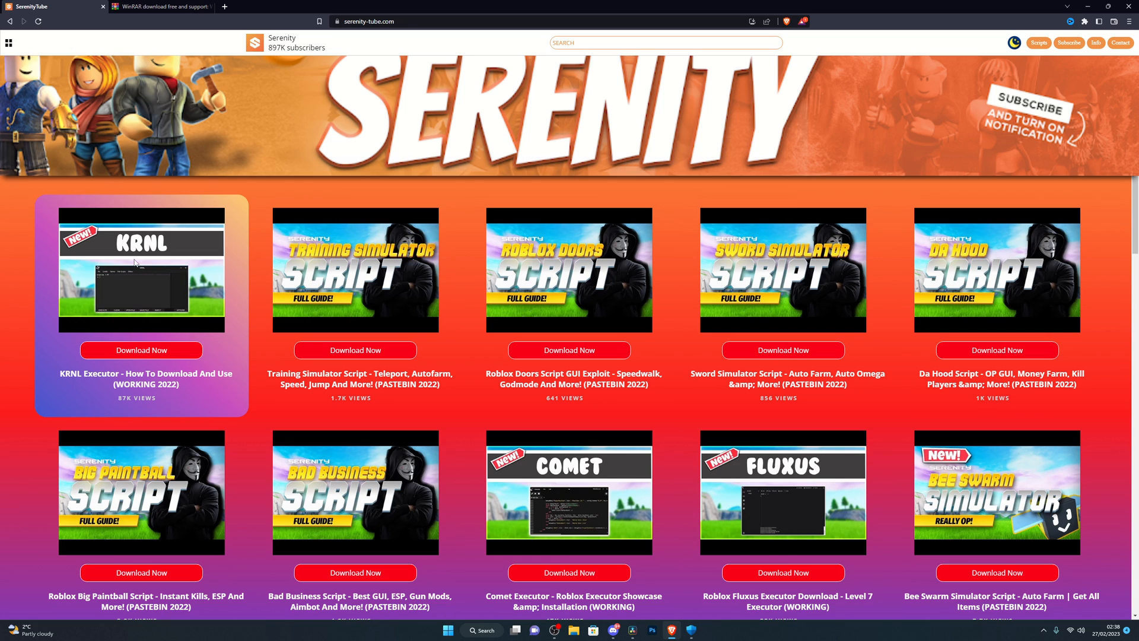
- Search the site for 'KRNL', then move to the WinRAR download page
left_click(665, 42)
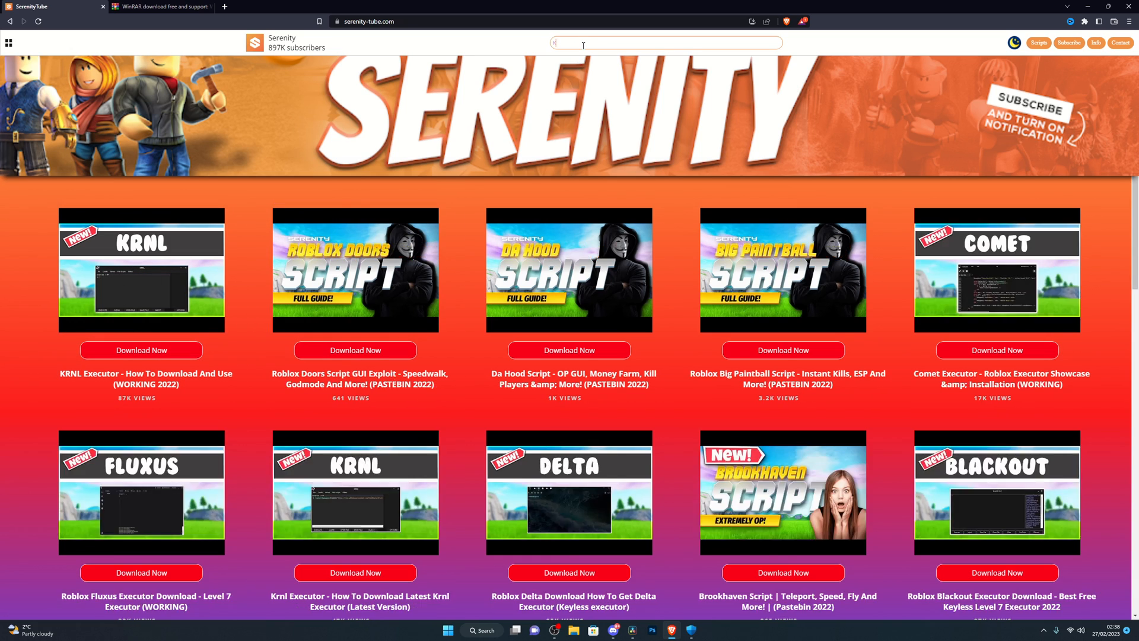
type("KRNL")
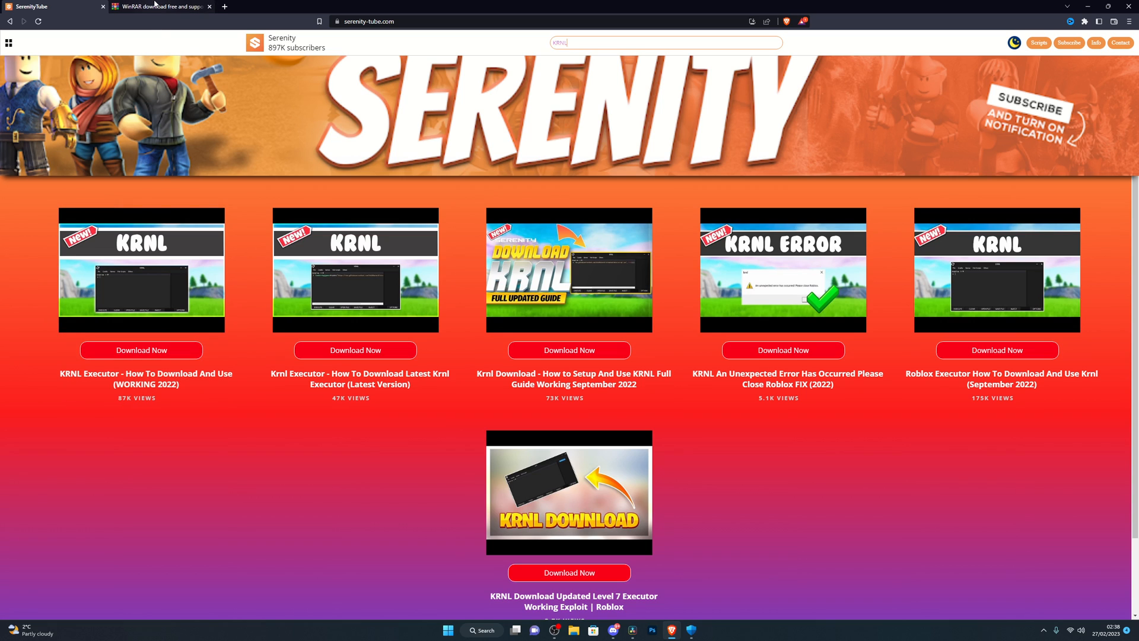
left_click(158, 7)
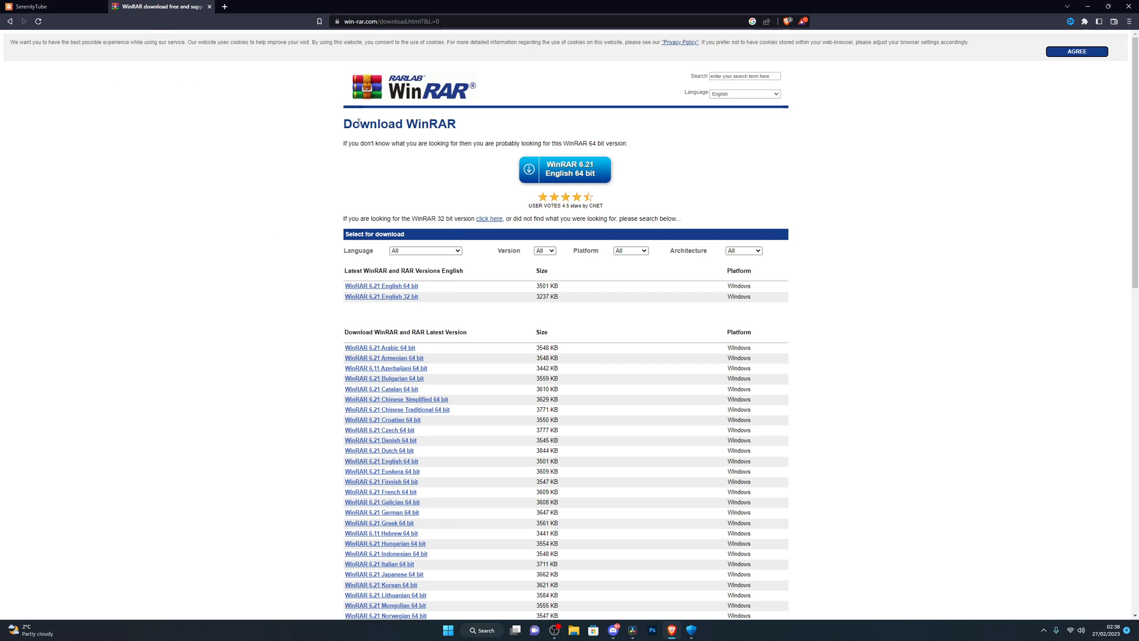
mouse_move(299, 166)
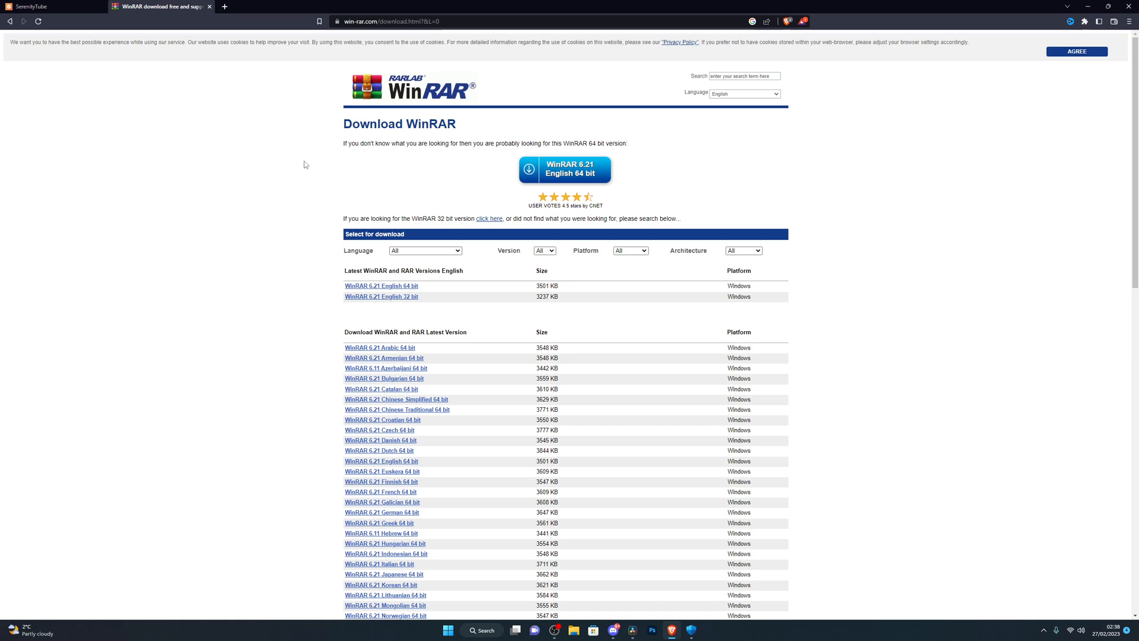
mouse_move(417, 105)
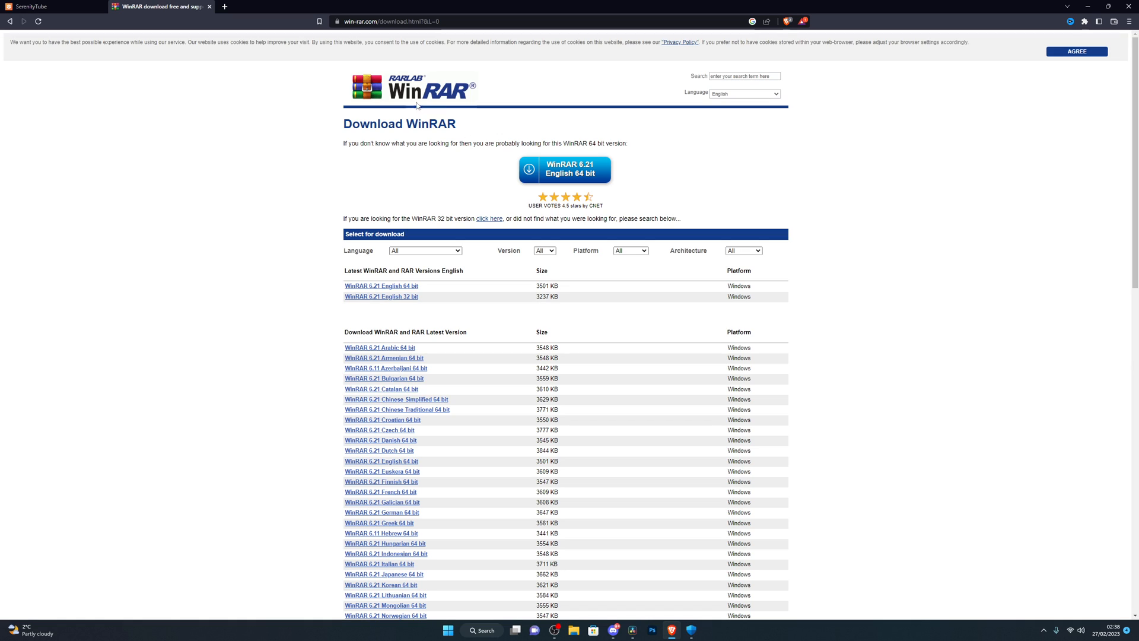
mouse_move(570, 177)
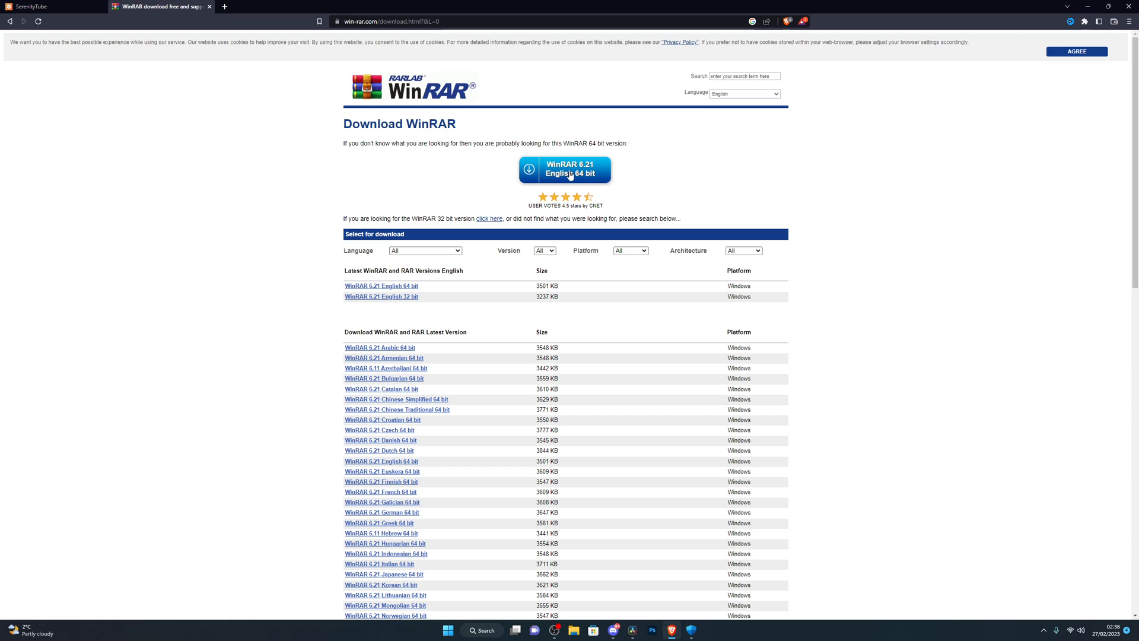
- Download the WinRAR 6.21 English 64 bit installer and save it
left_click(565, 170)
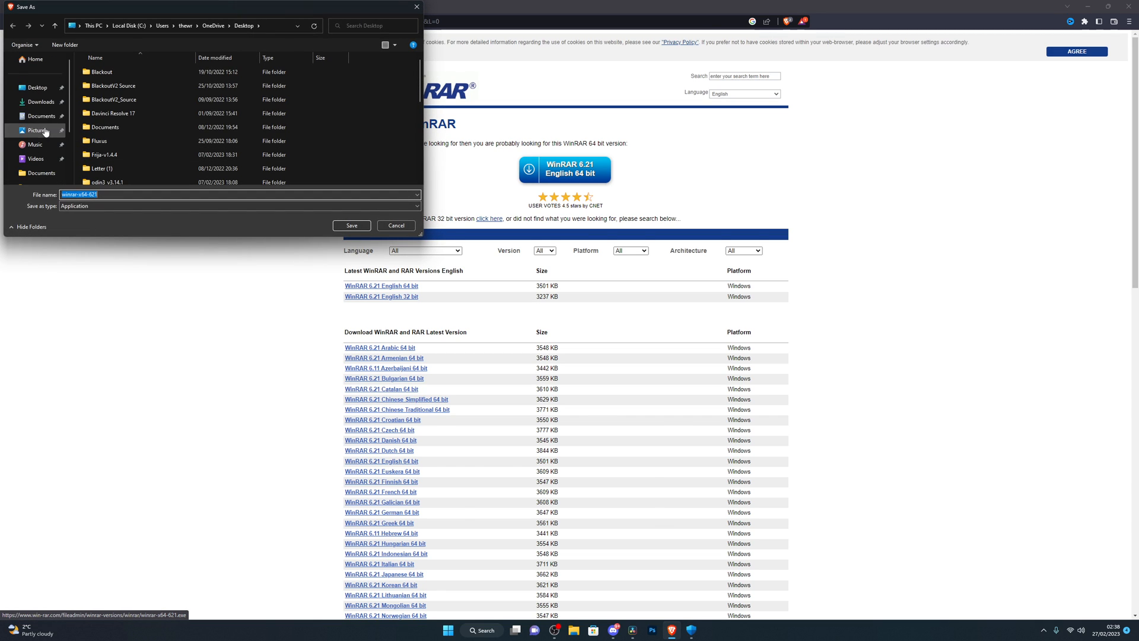
left_click(351, 225)
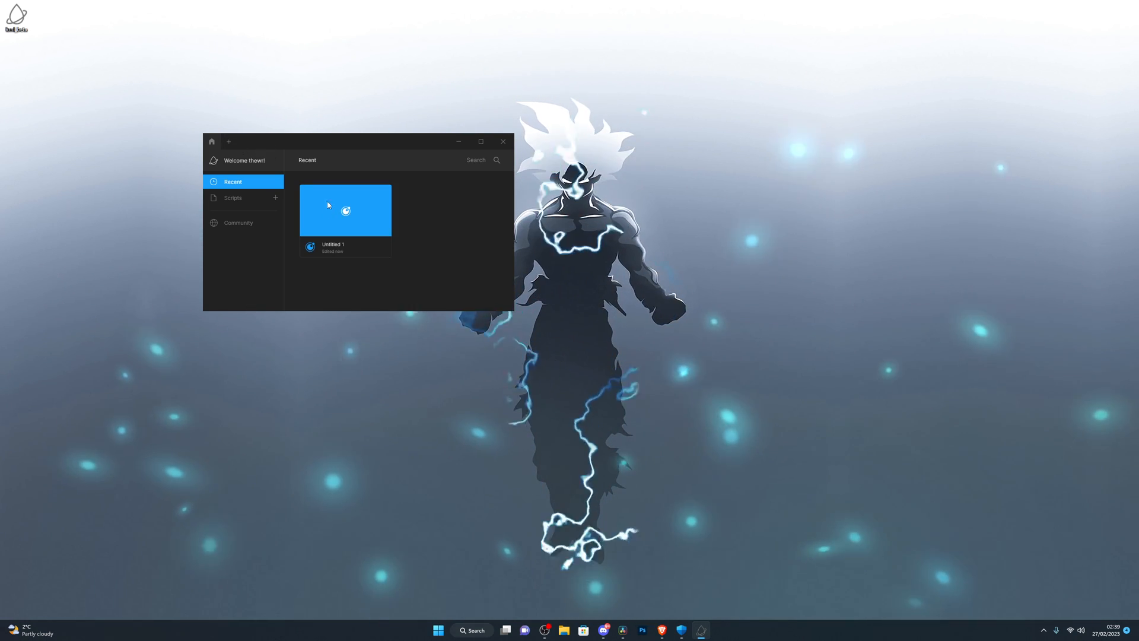
- Open the Untitled 1 script in KRNL's editor, briefly checking the options list
double_click(345, 210)
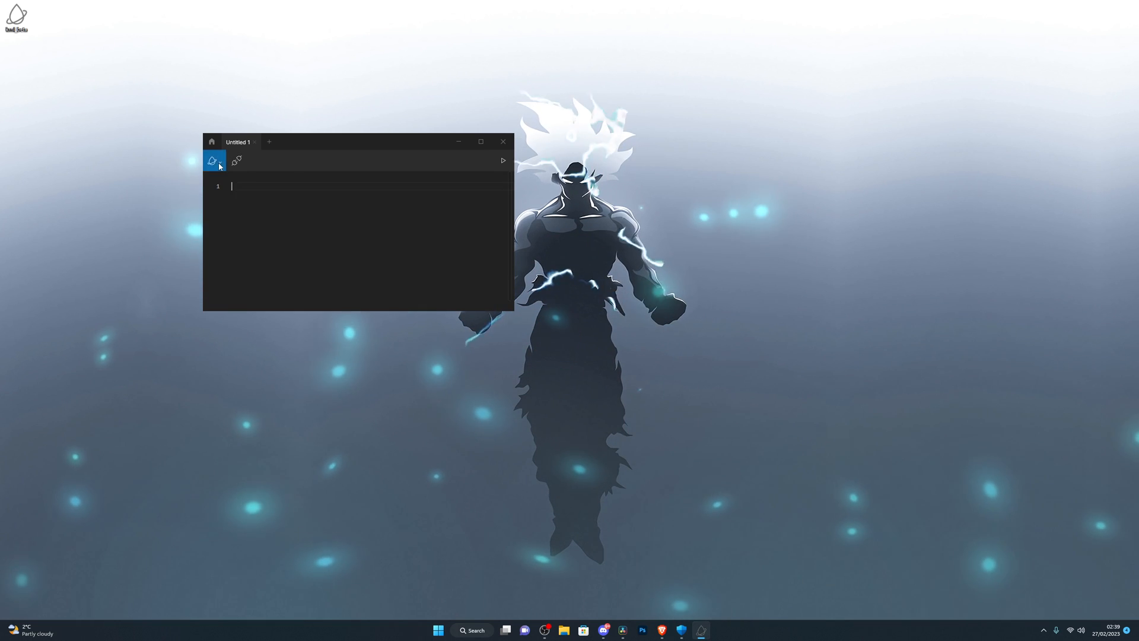
left_click(213, 160)
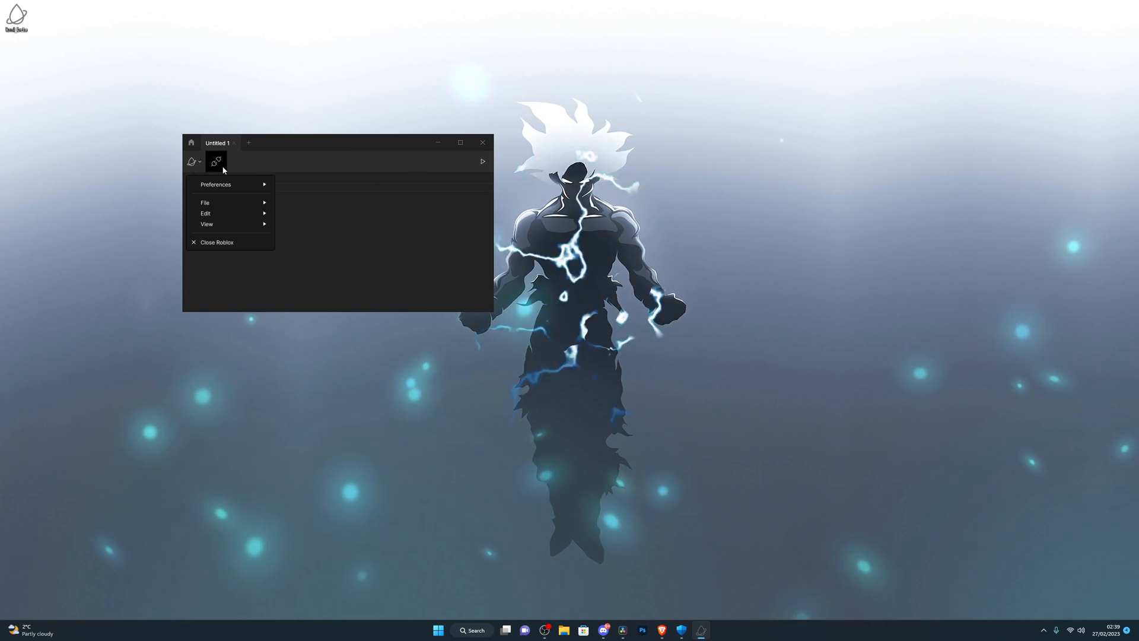
mouse_move(666, 598)
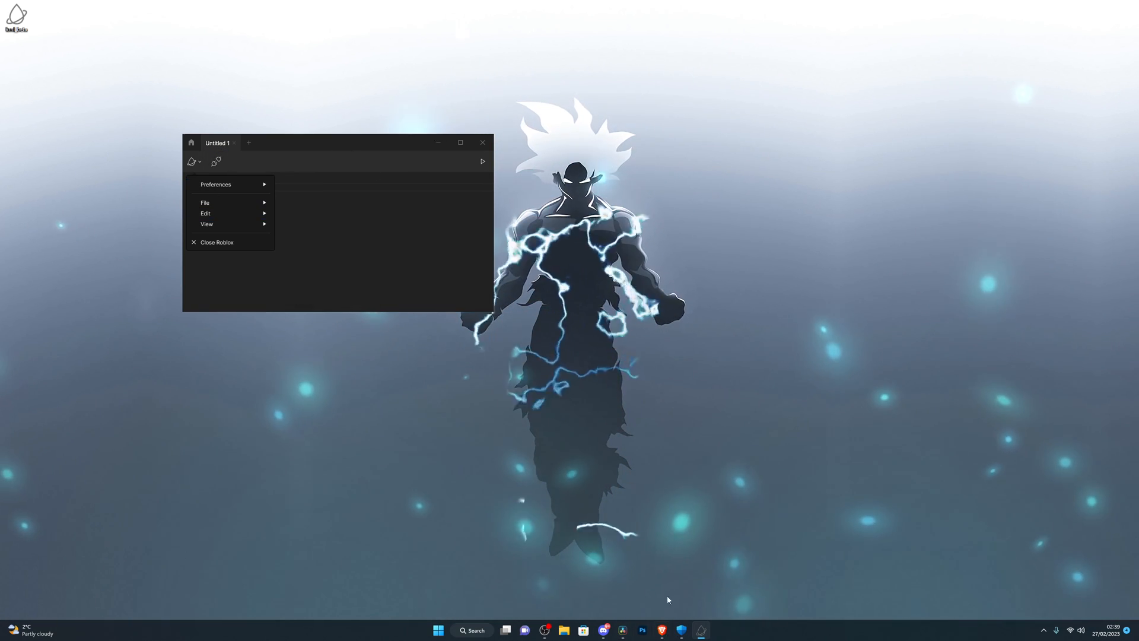
left_click(216, 242)
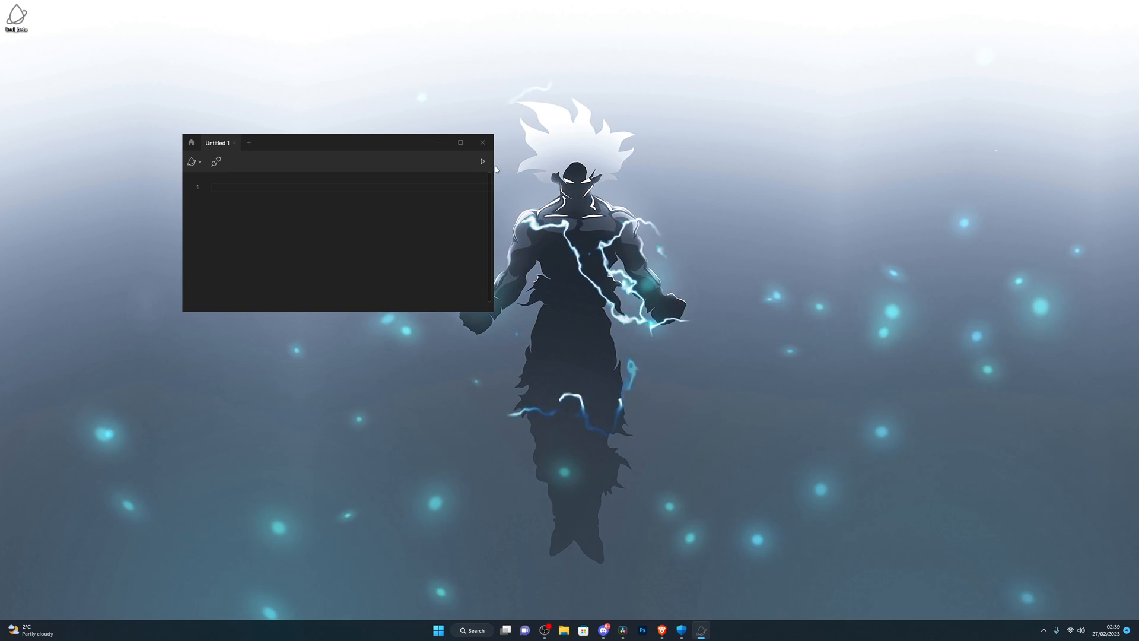
left_click(481, 161)
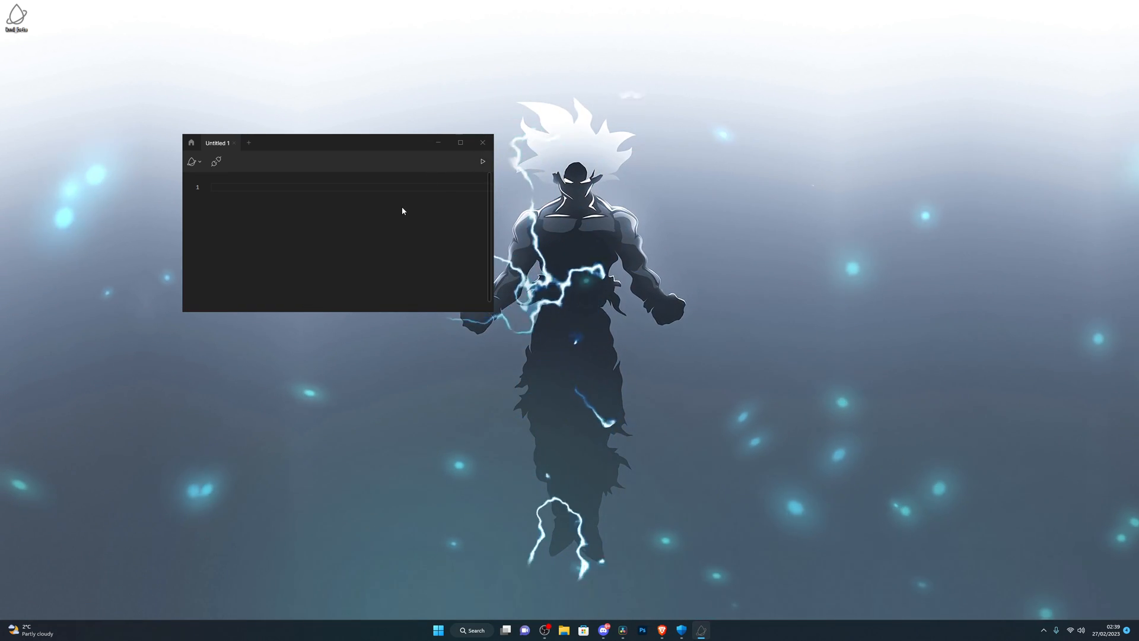
- From Exclusions, begin adding a single-file exclusion, bringing up the file picker
left_click(481, 143)
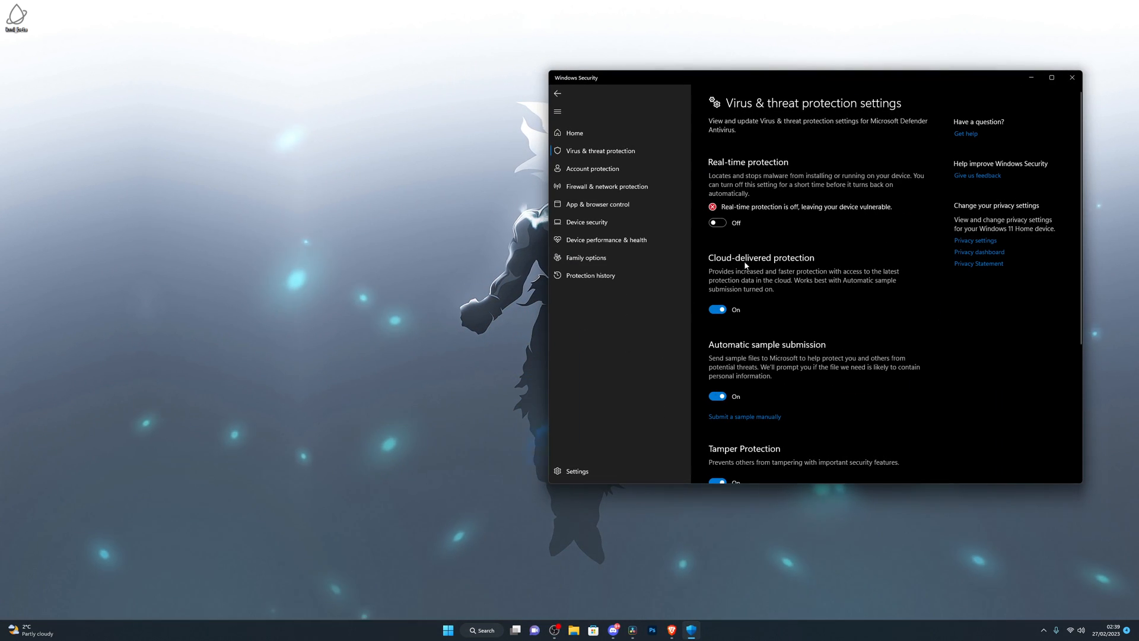
scroll("down", 3)
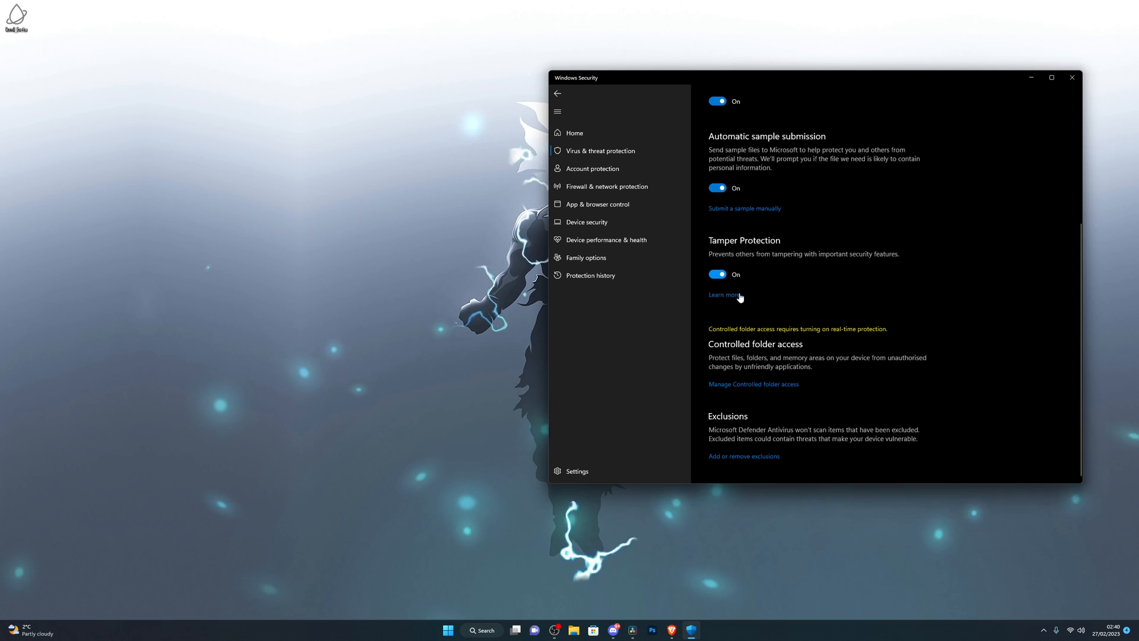
left_click(743, 456)
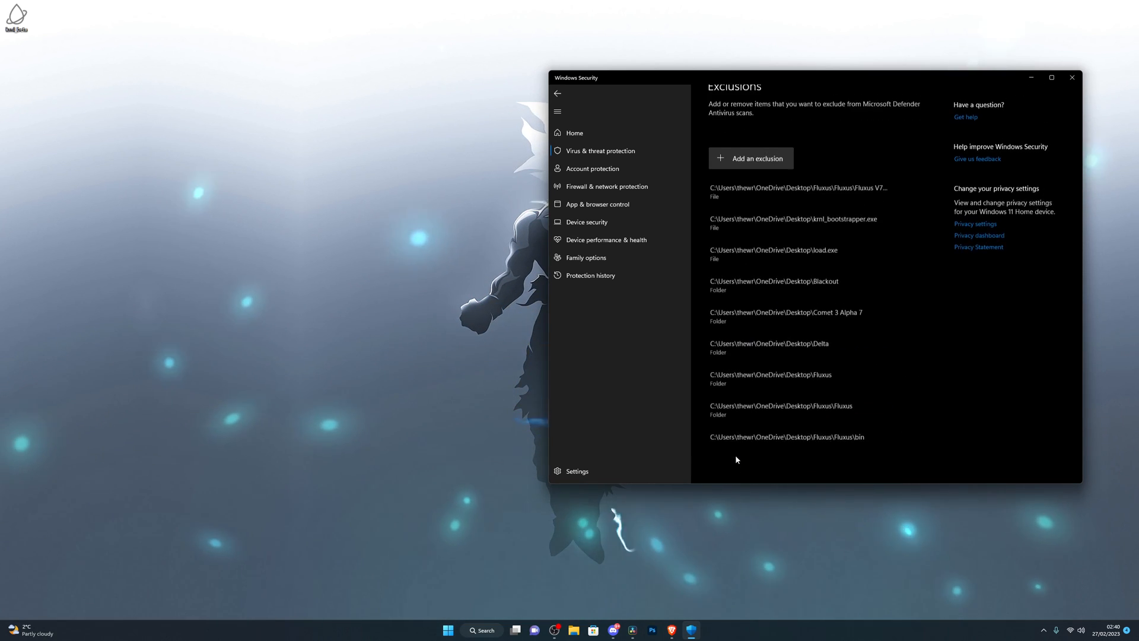
left_click(750, 158)
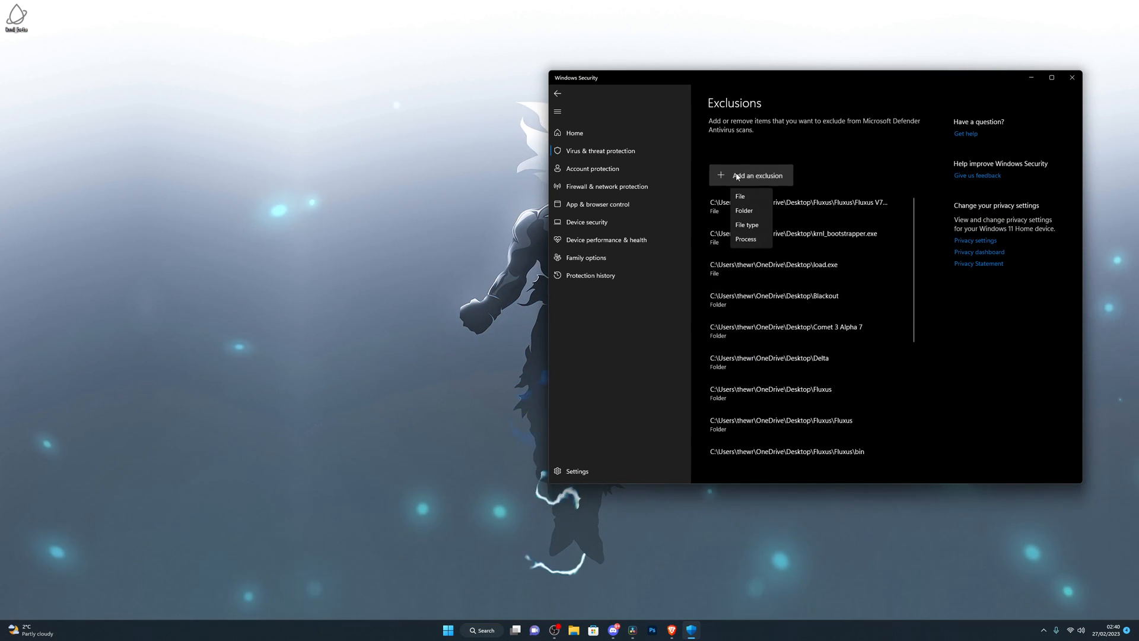
left_click(740, 196)
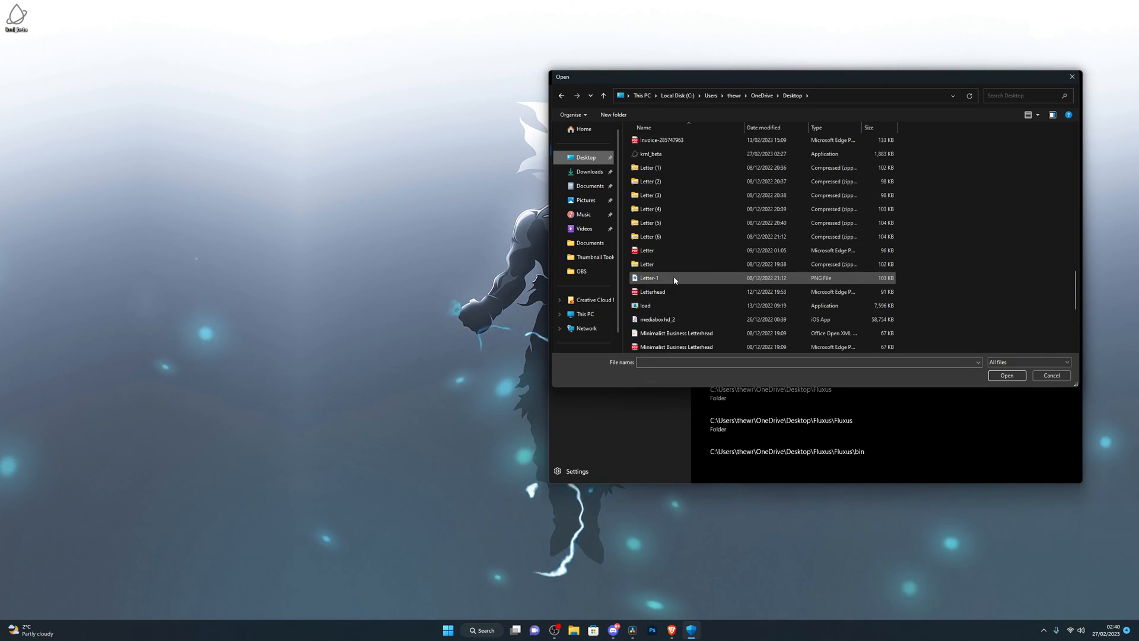
- Select krnl_beta.exe on the Desktop as the new excluded file
scroll("down", 3)
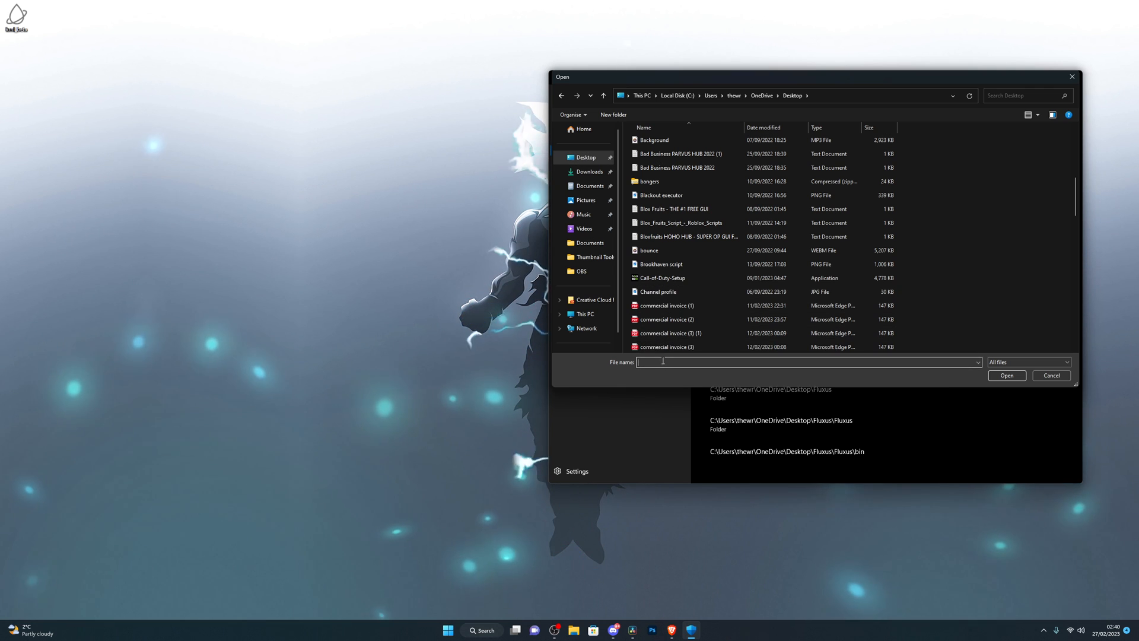
type("krnl_beta.exe")
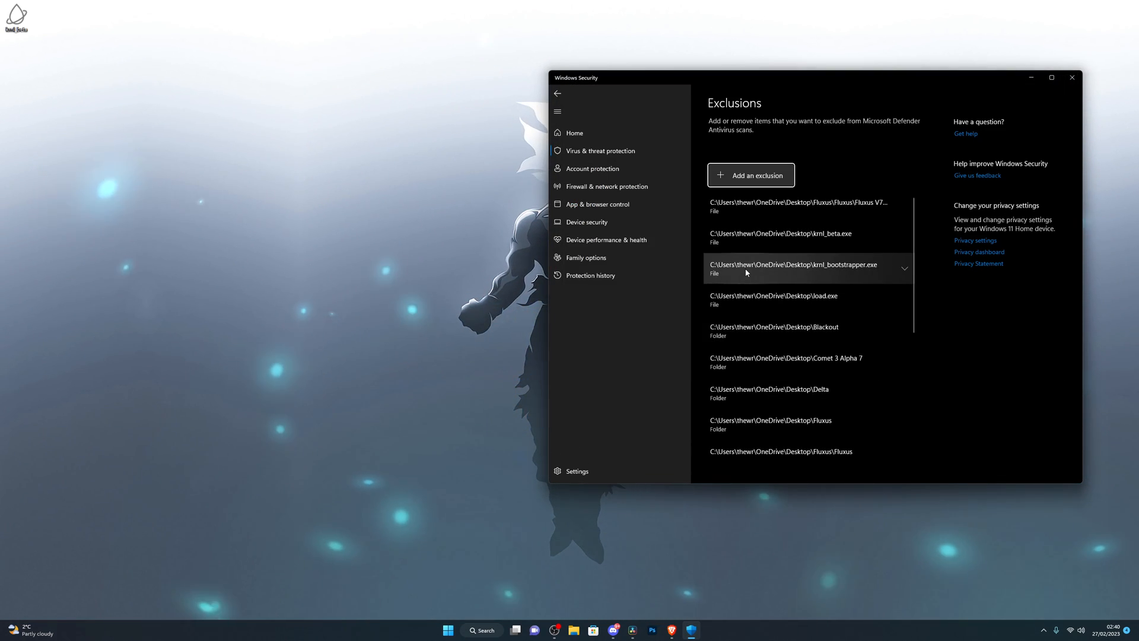
- Switch Real-time protection back On and close Windows Security
left_click(798, 237)
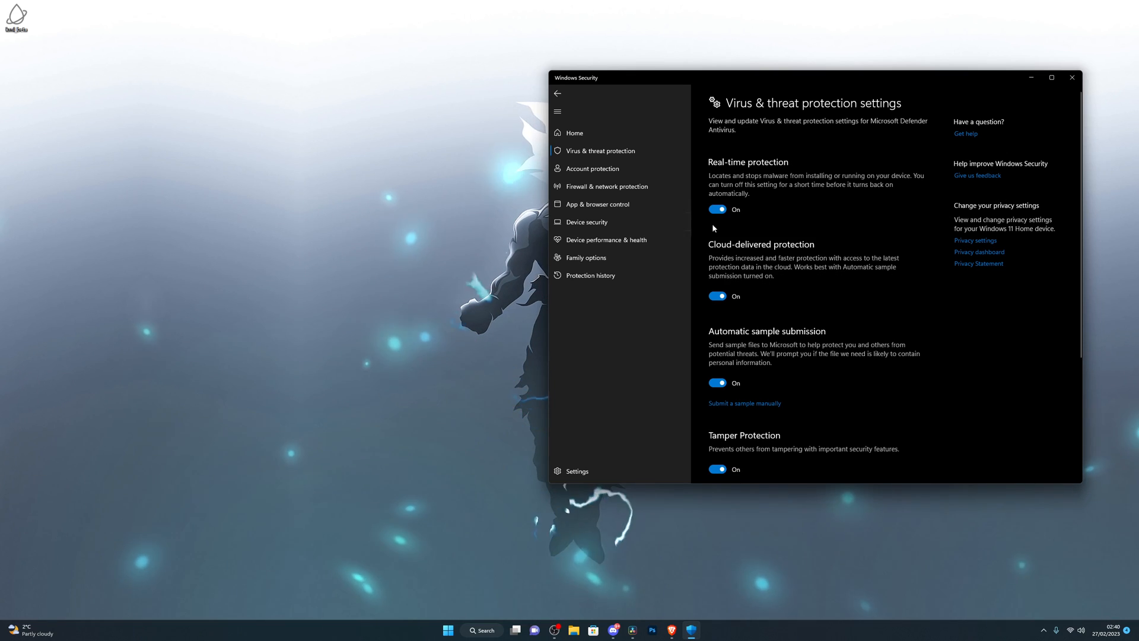
left_click(1070, 77)
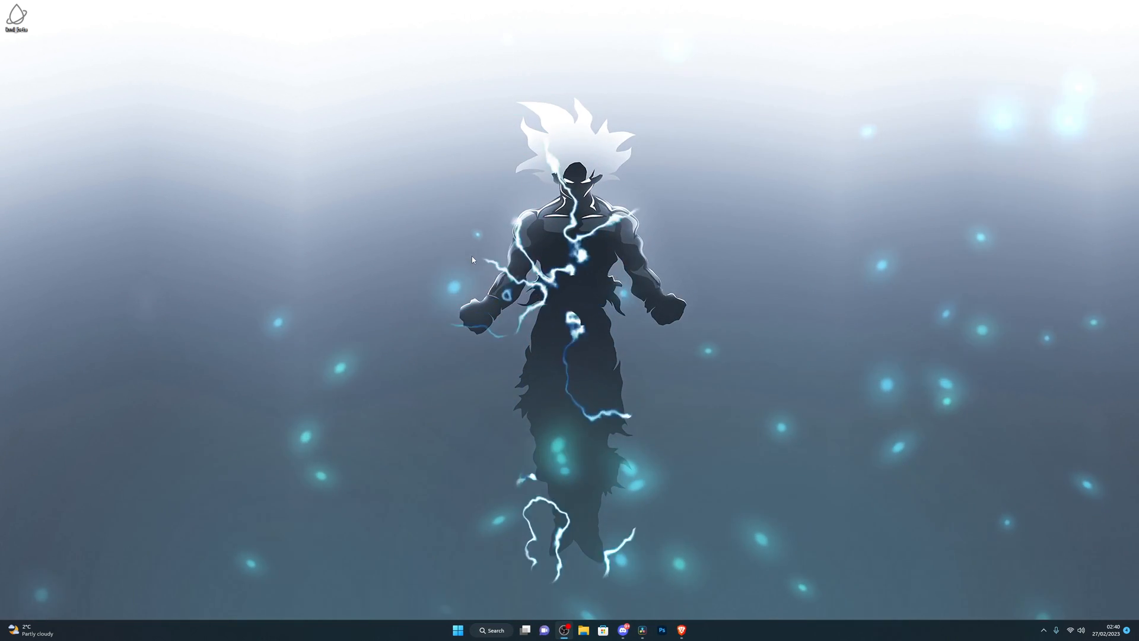